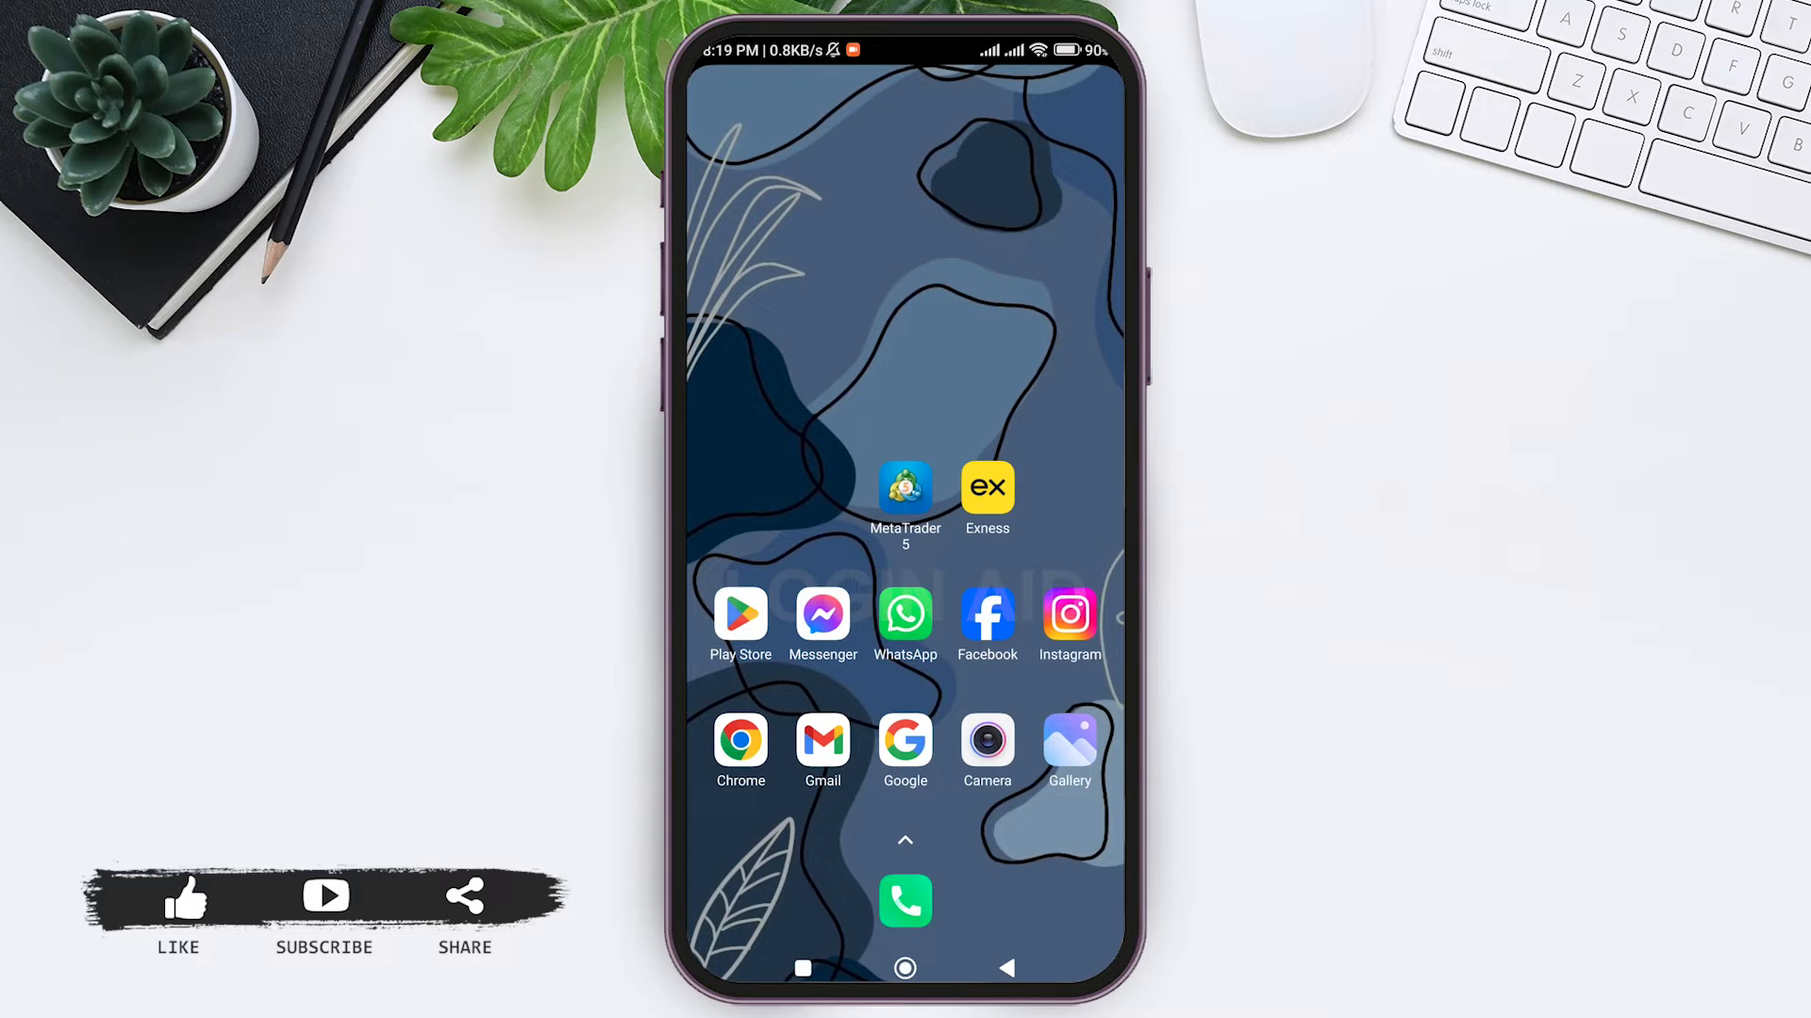
Step: Launch MetaTrader 5 from the Android home screen to show its currency Quotes list
left_click(906, 491)
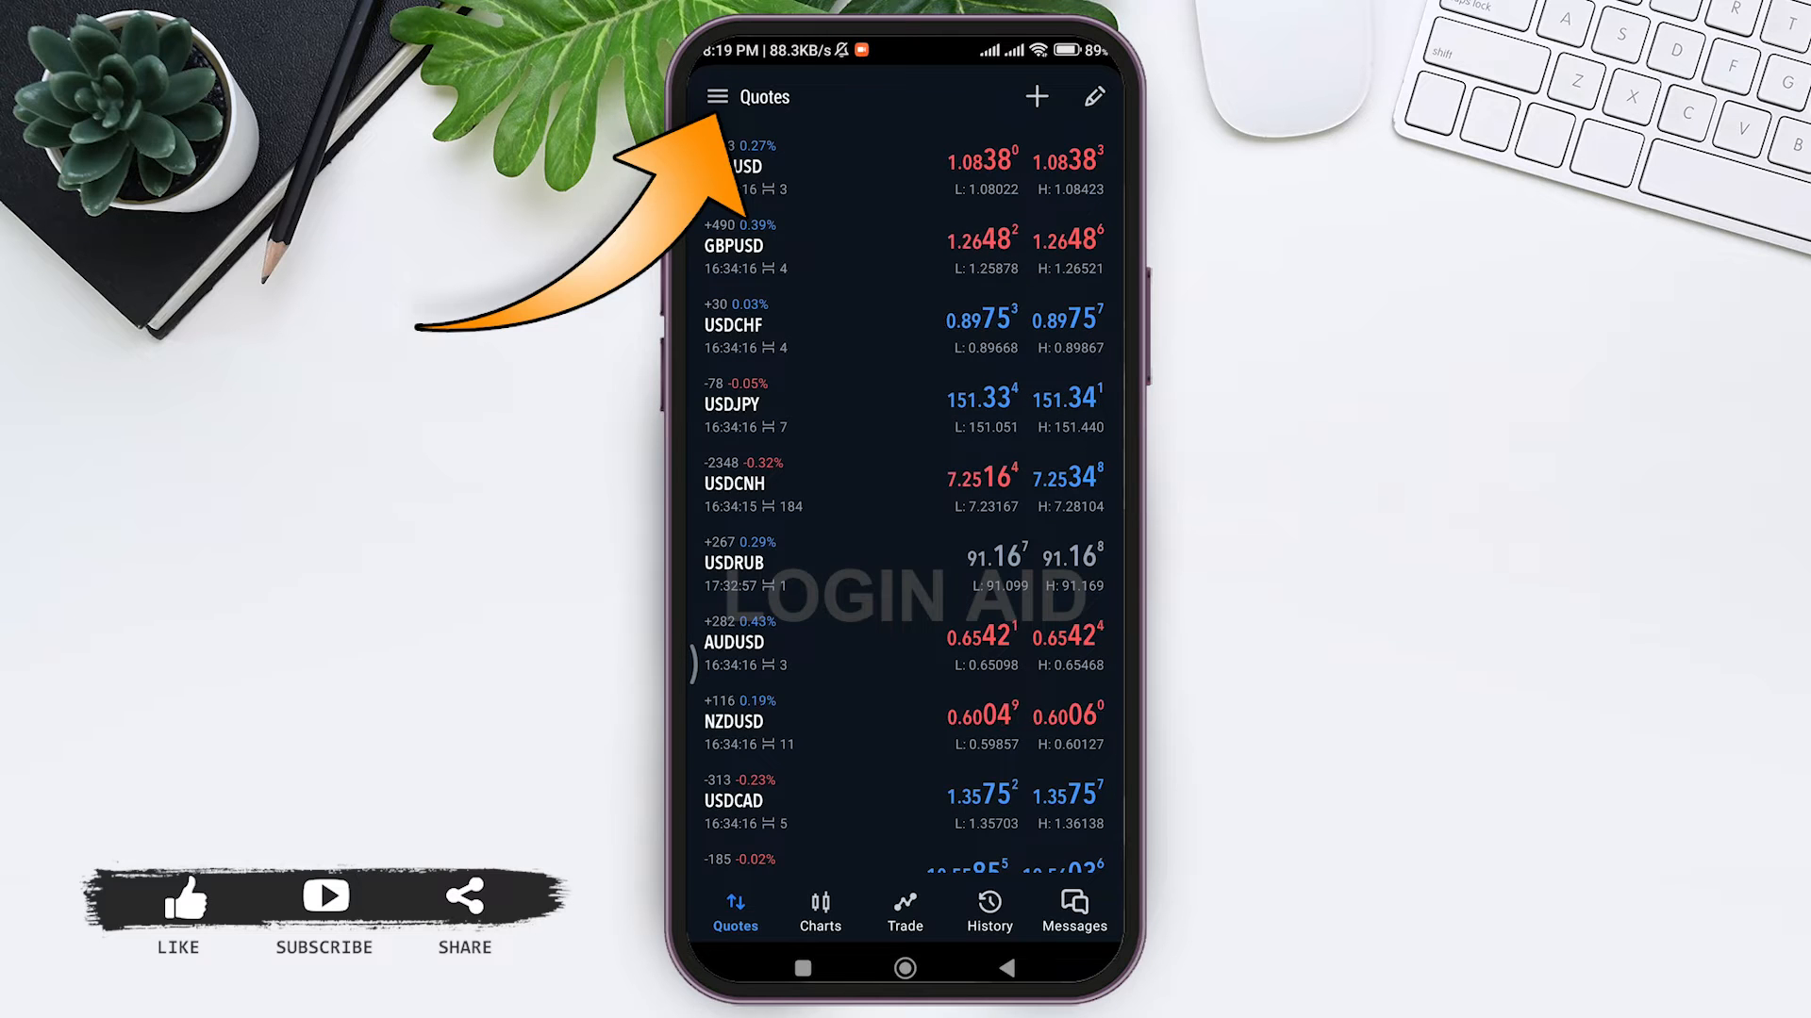
Step: Go to Manage accounts from the navigation menu to reach the Brokers list
left_click(716, 97)
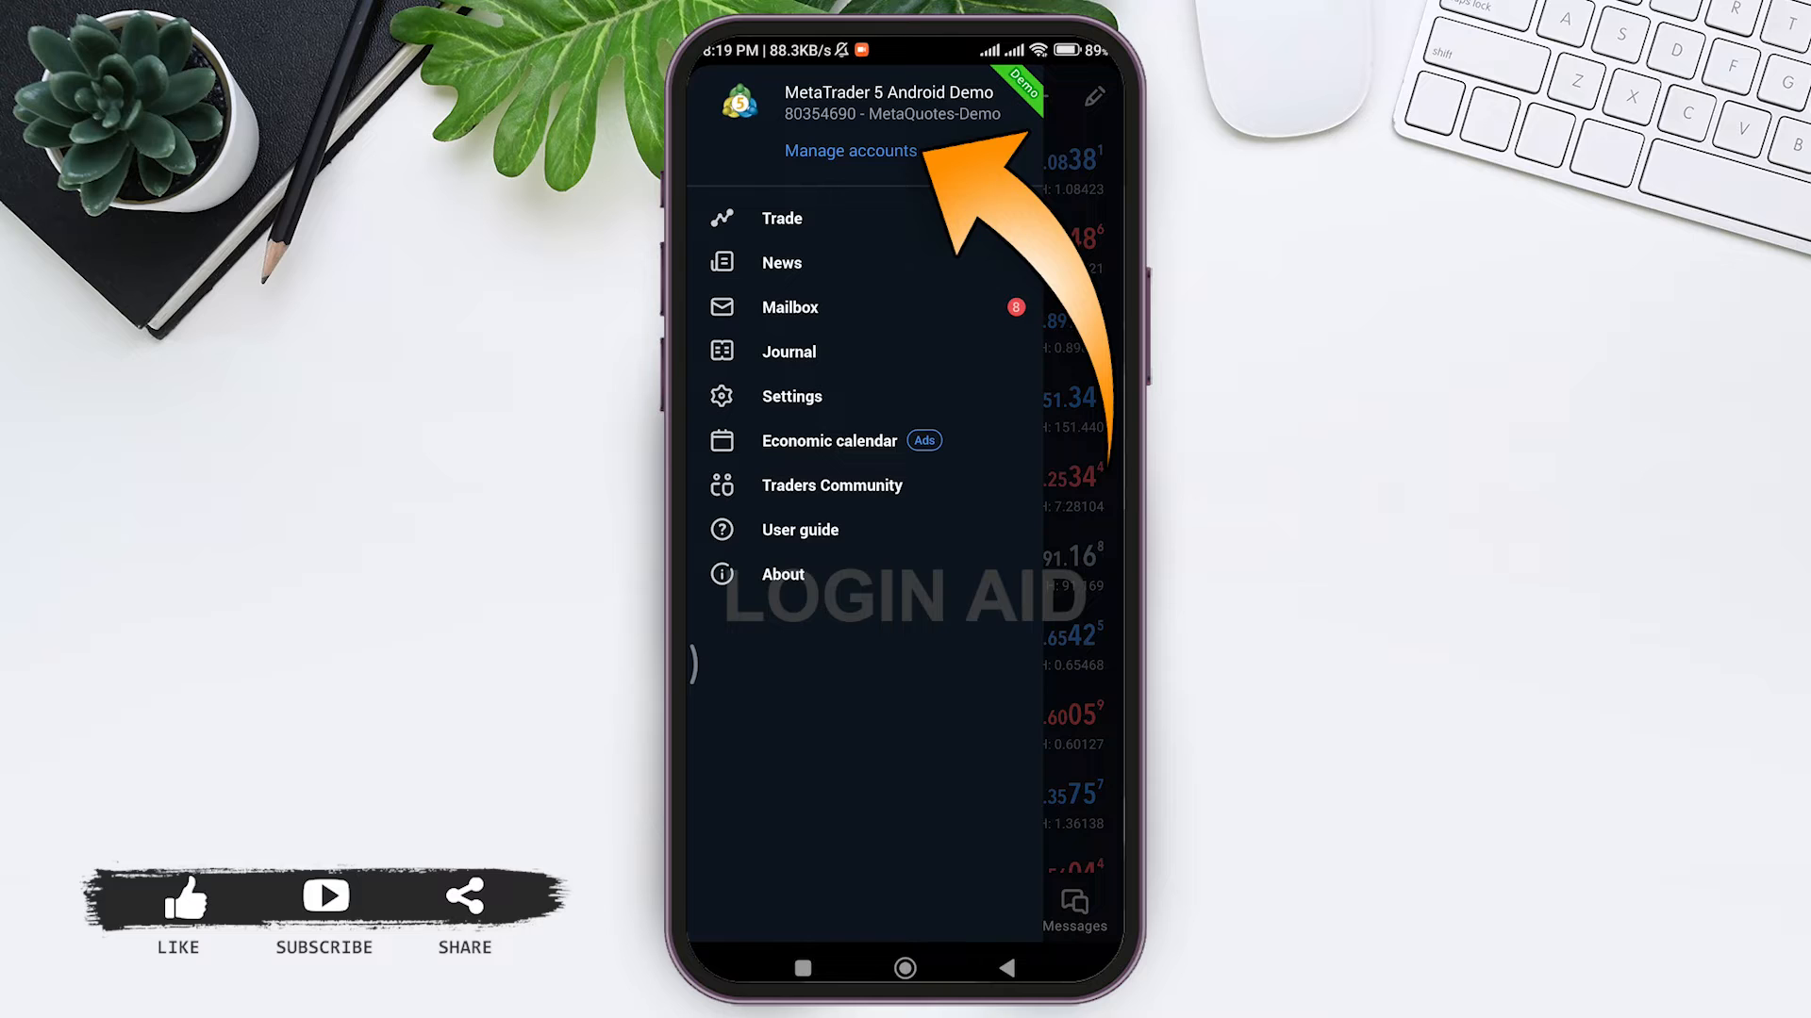
left_click(848, 150)
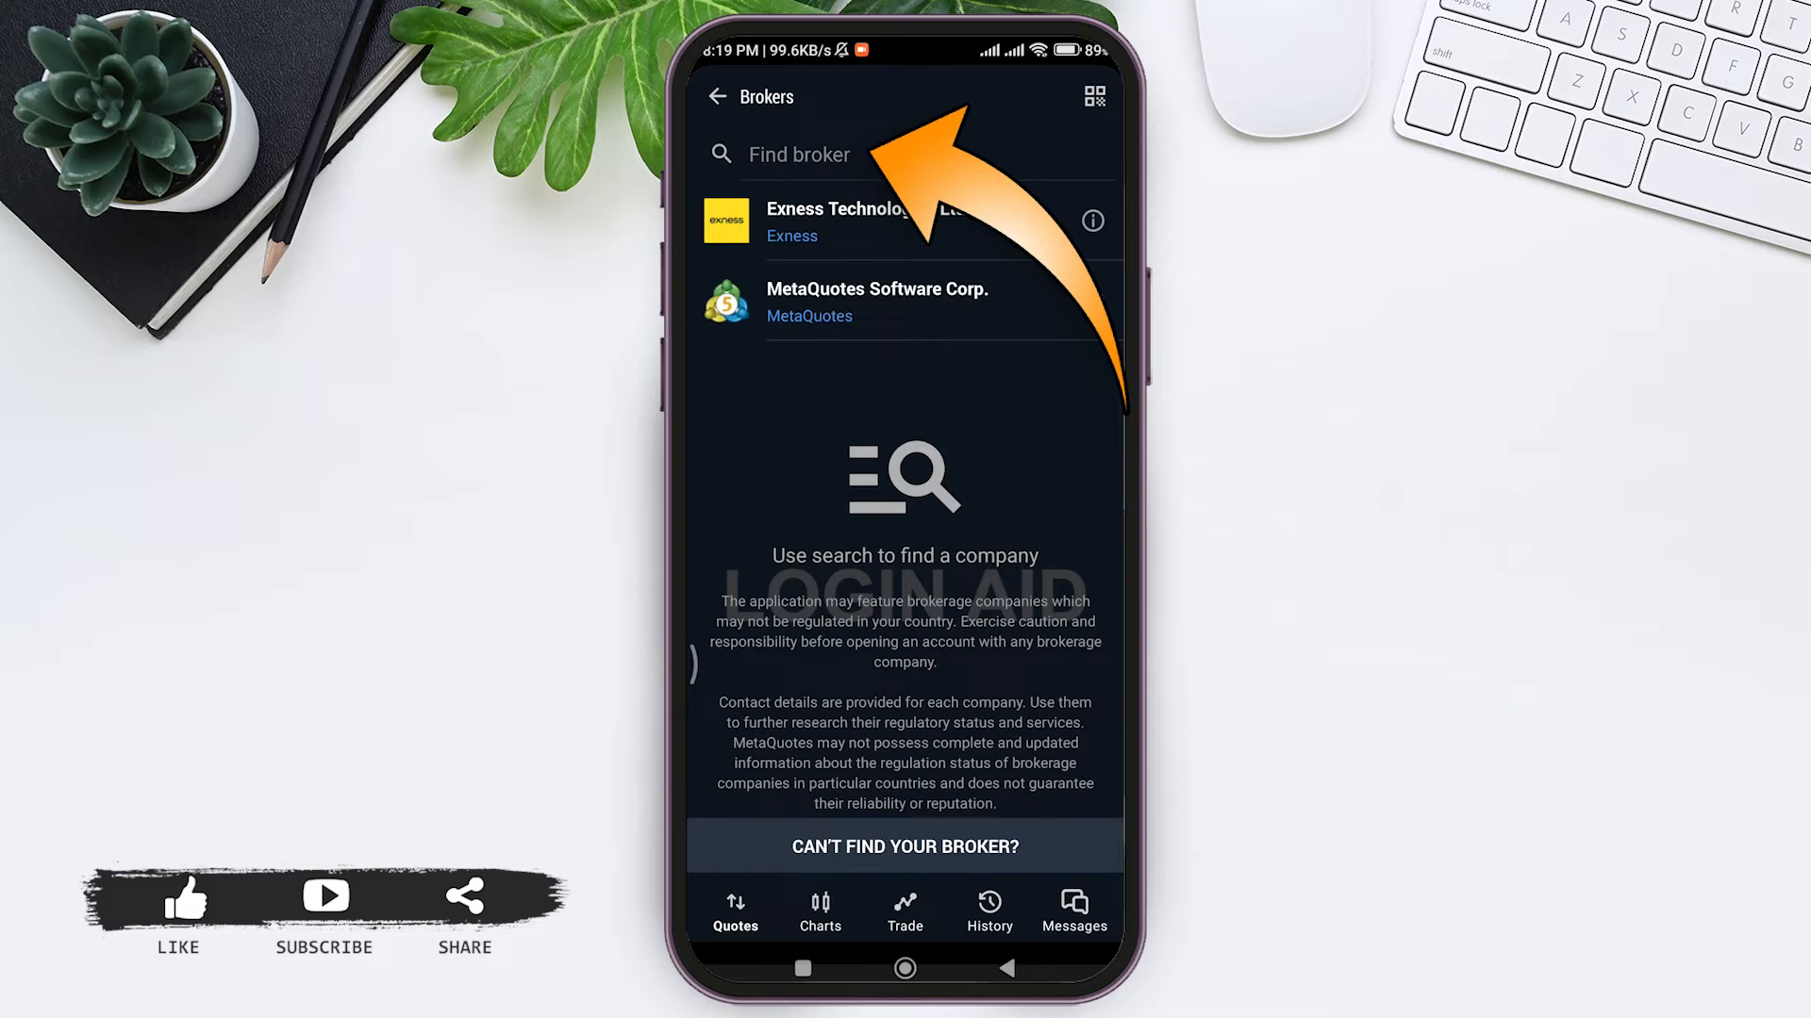
Step: Search brokers for 'pepperston' and select Pepperstone Group Limited
left_click(797, 153)
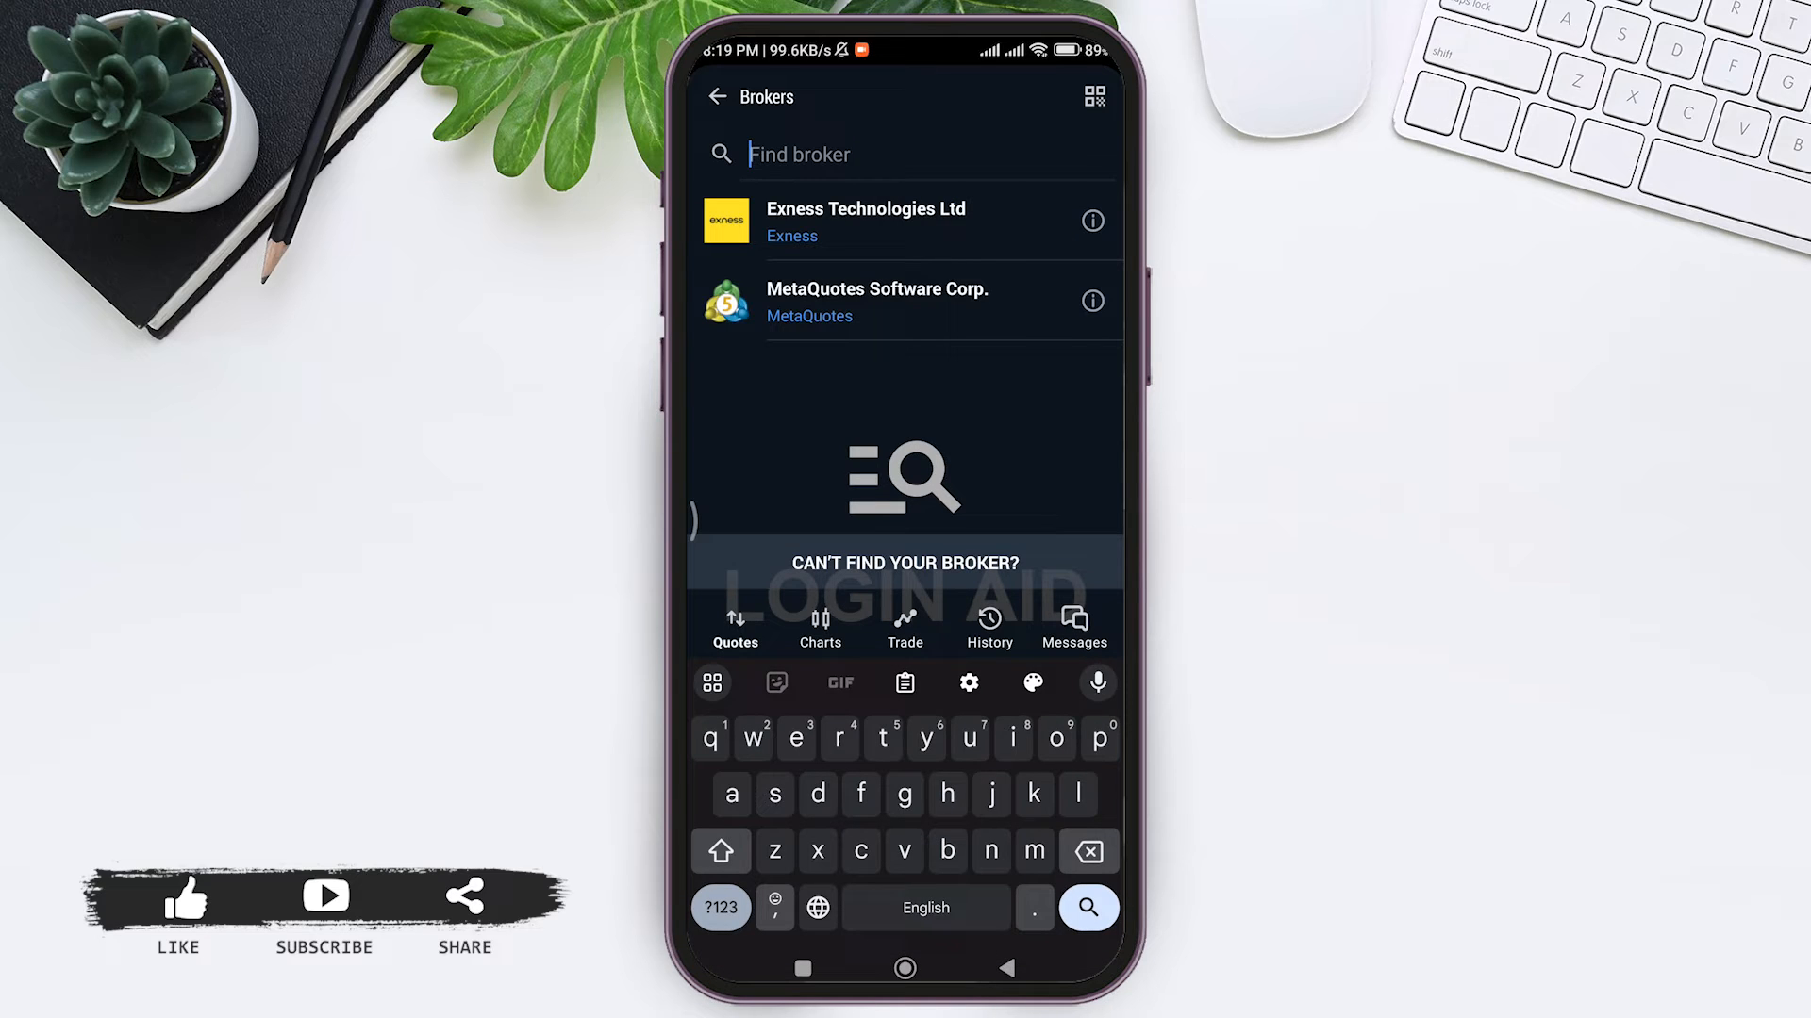
type("p")
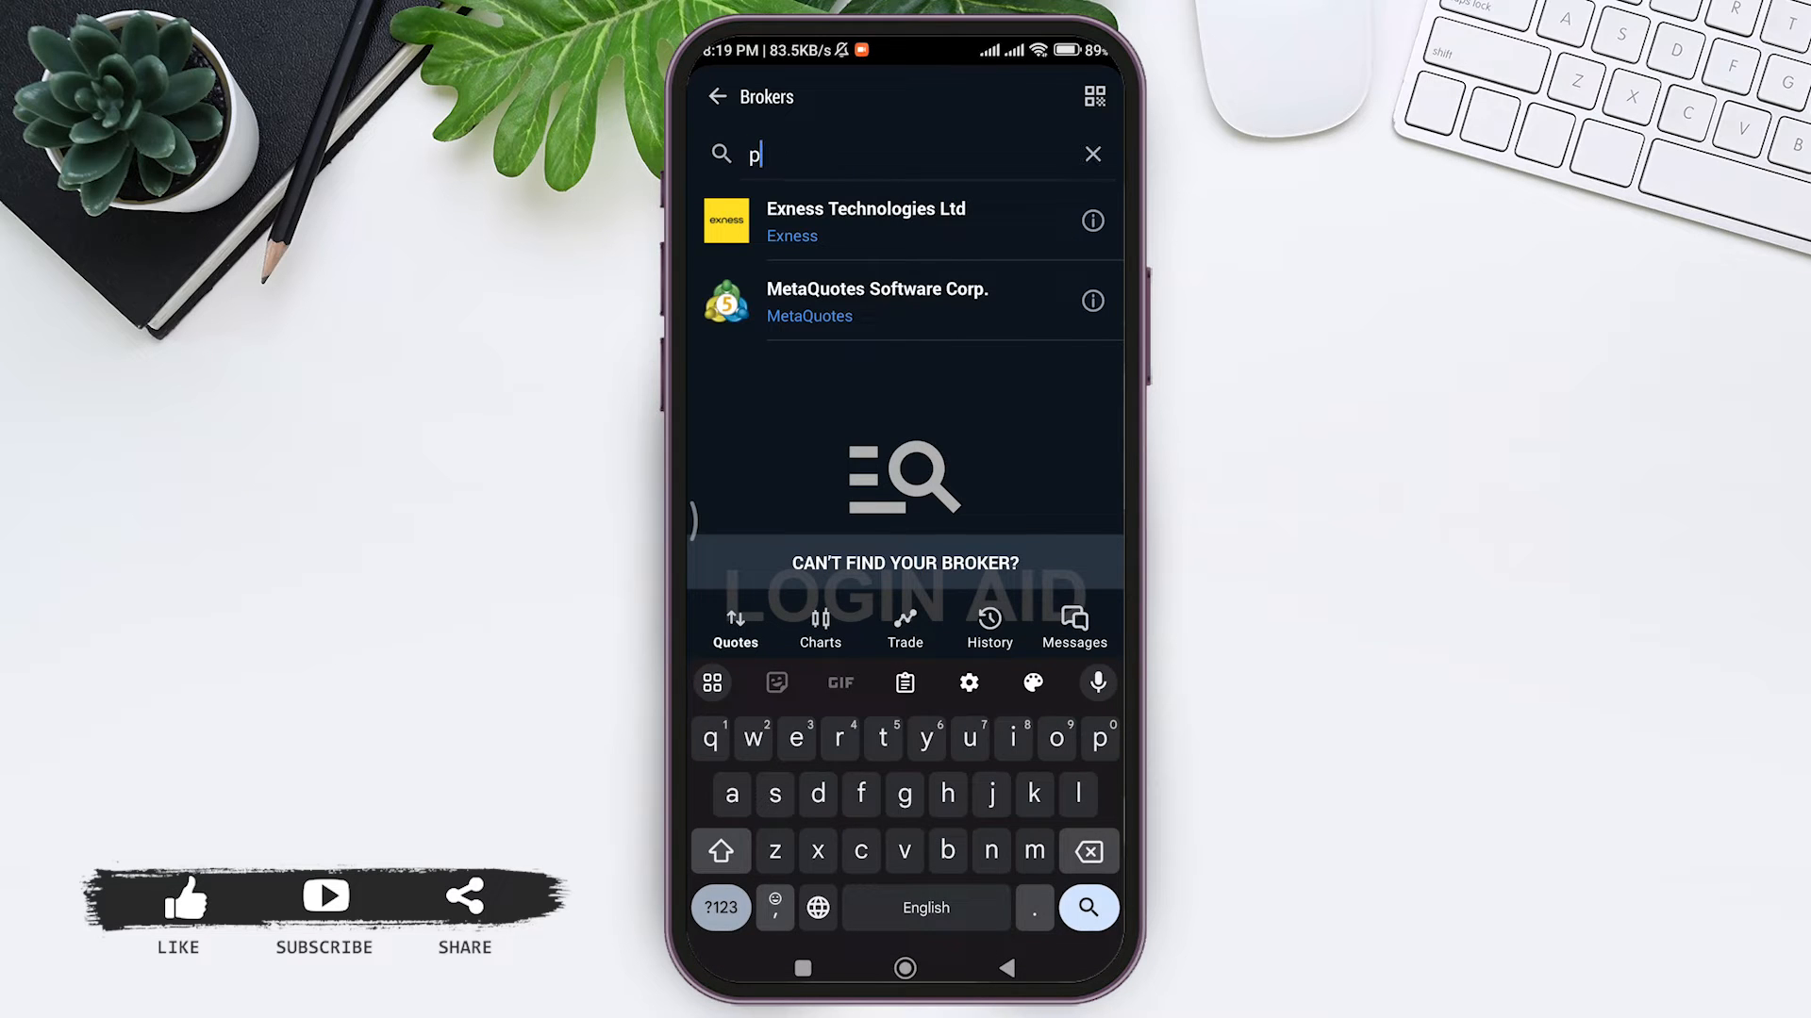
type("epperstone")
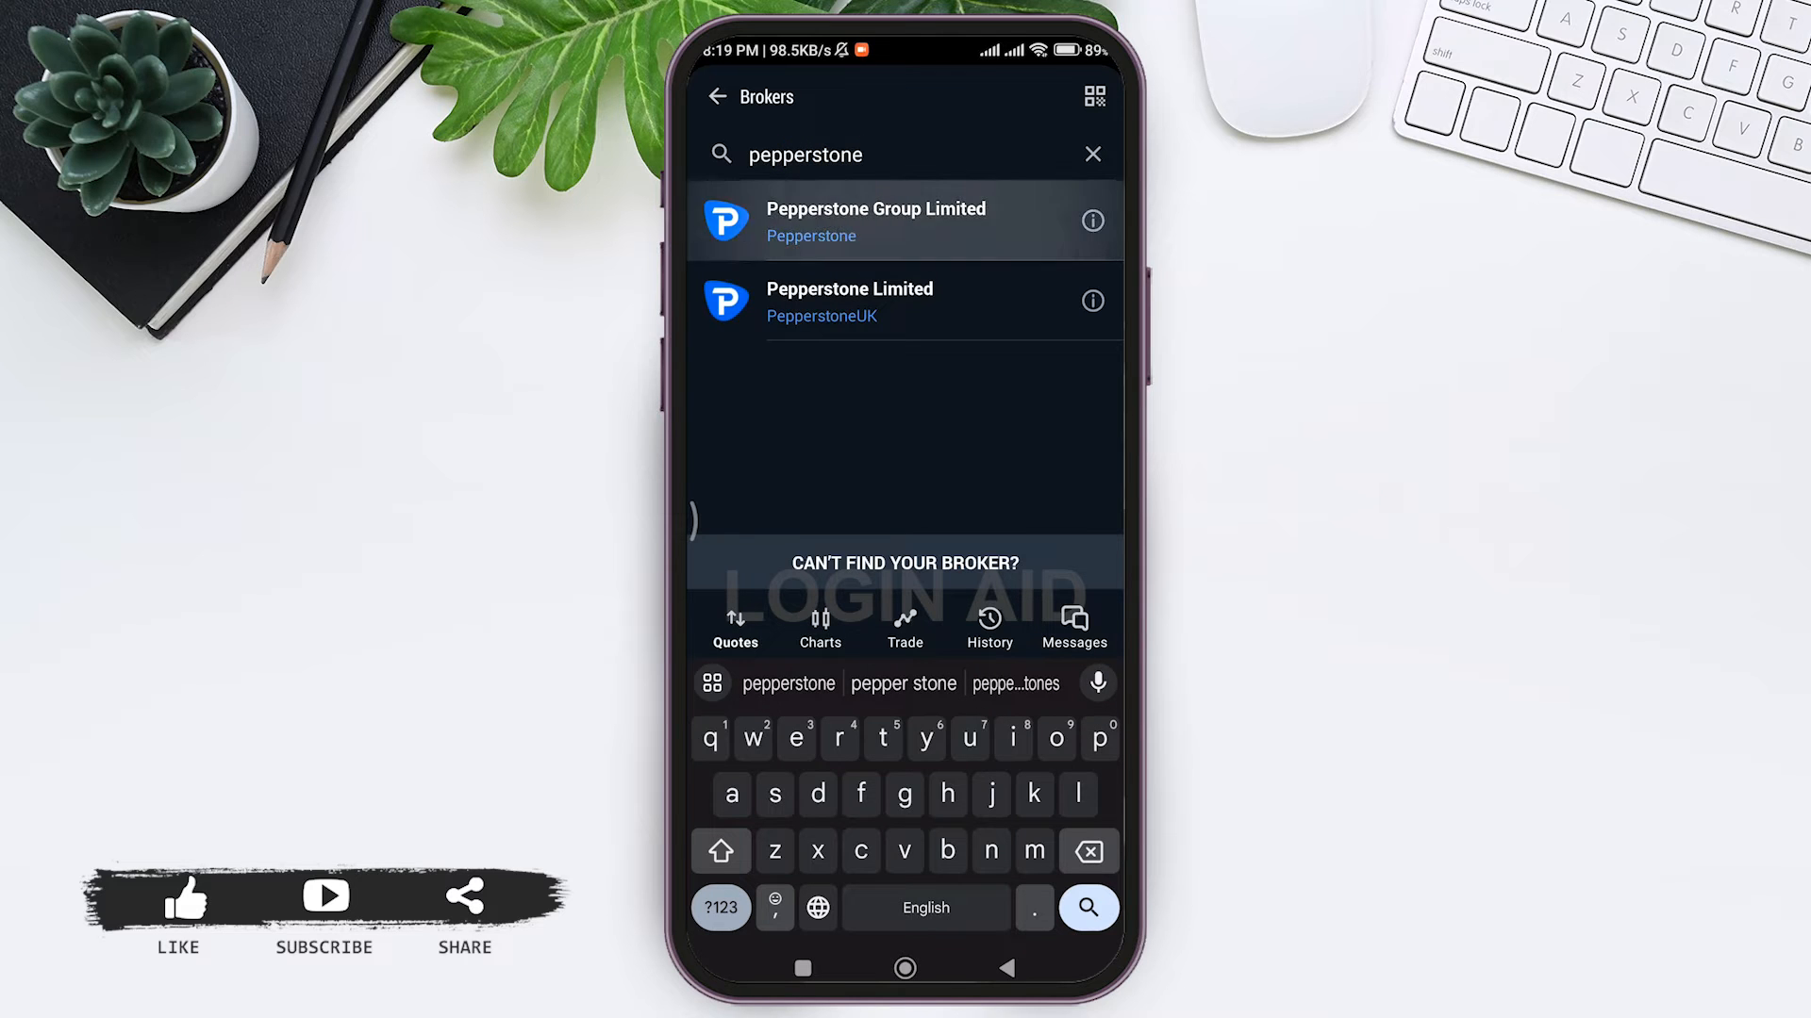
left_click(875, 221)
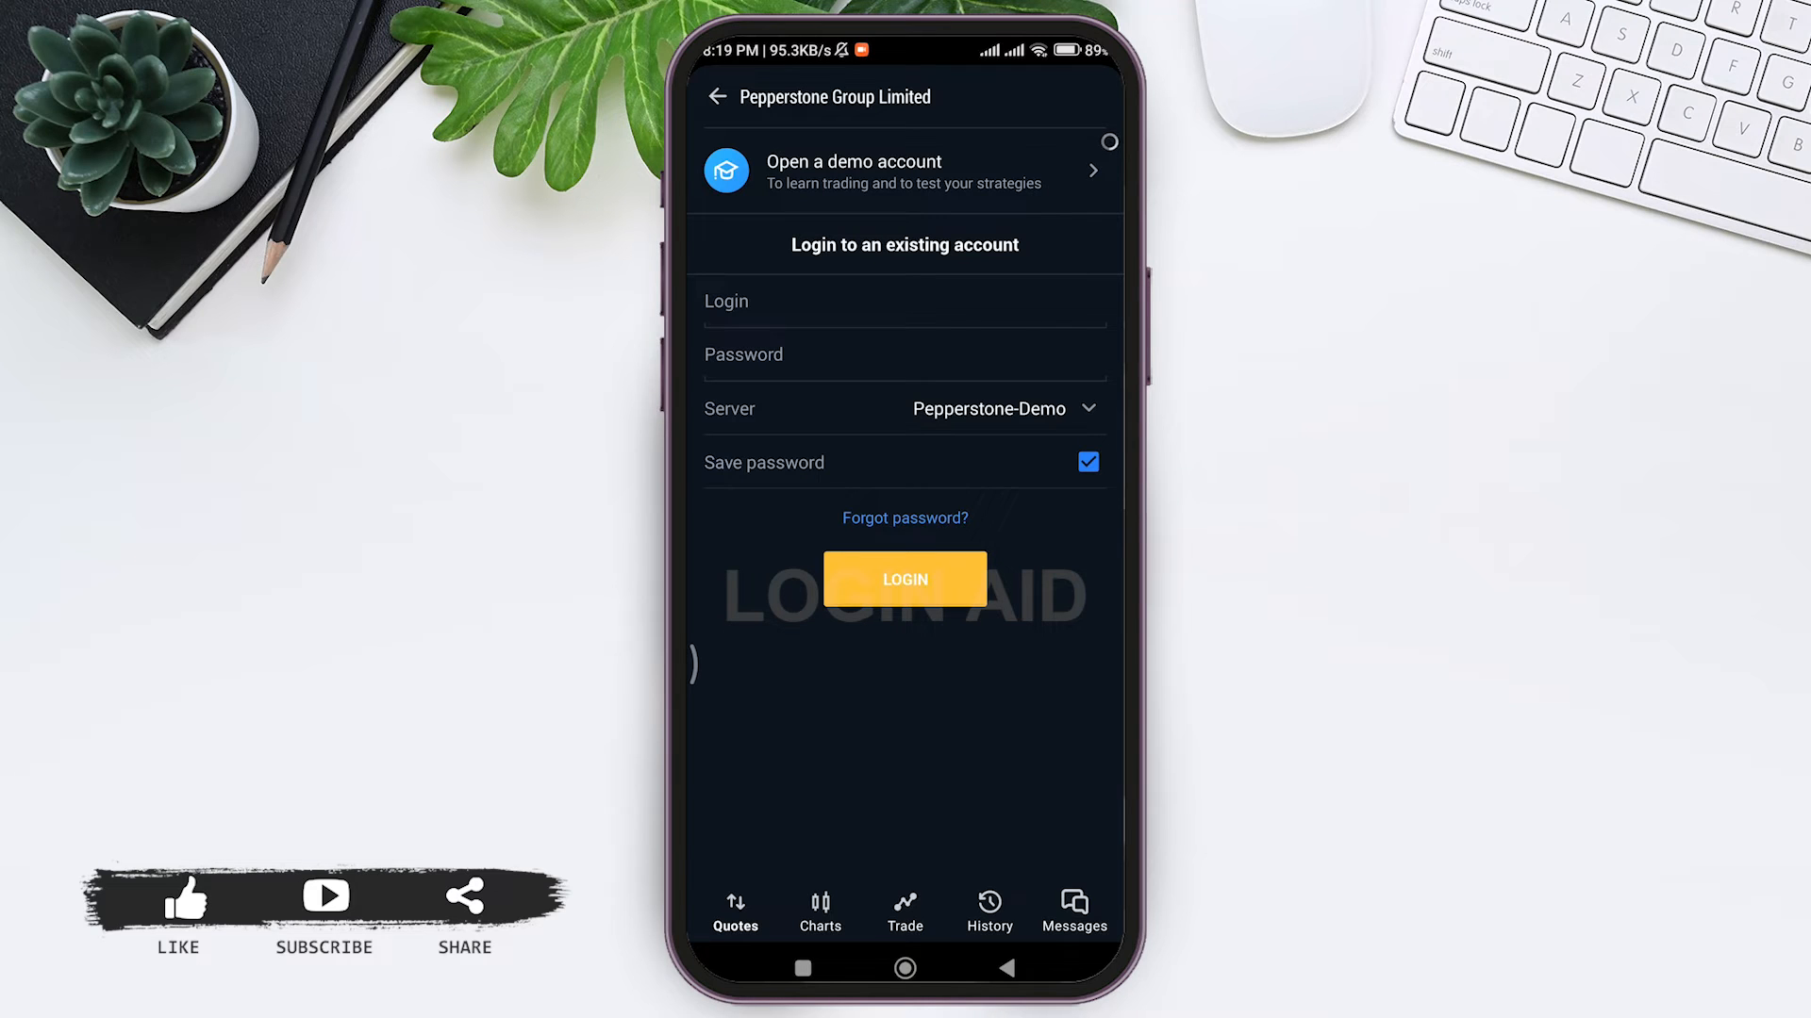
Step: Select the Login field on the Pepperstone-Demo form to bring up the numeric keypad
left_click(905, 302)
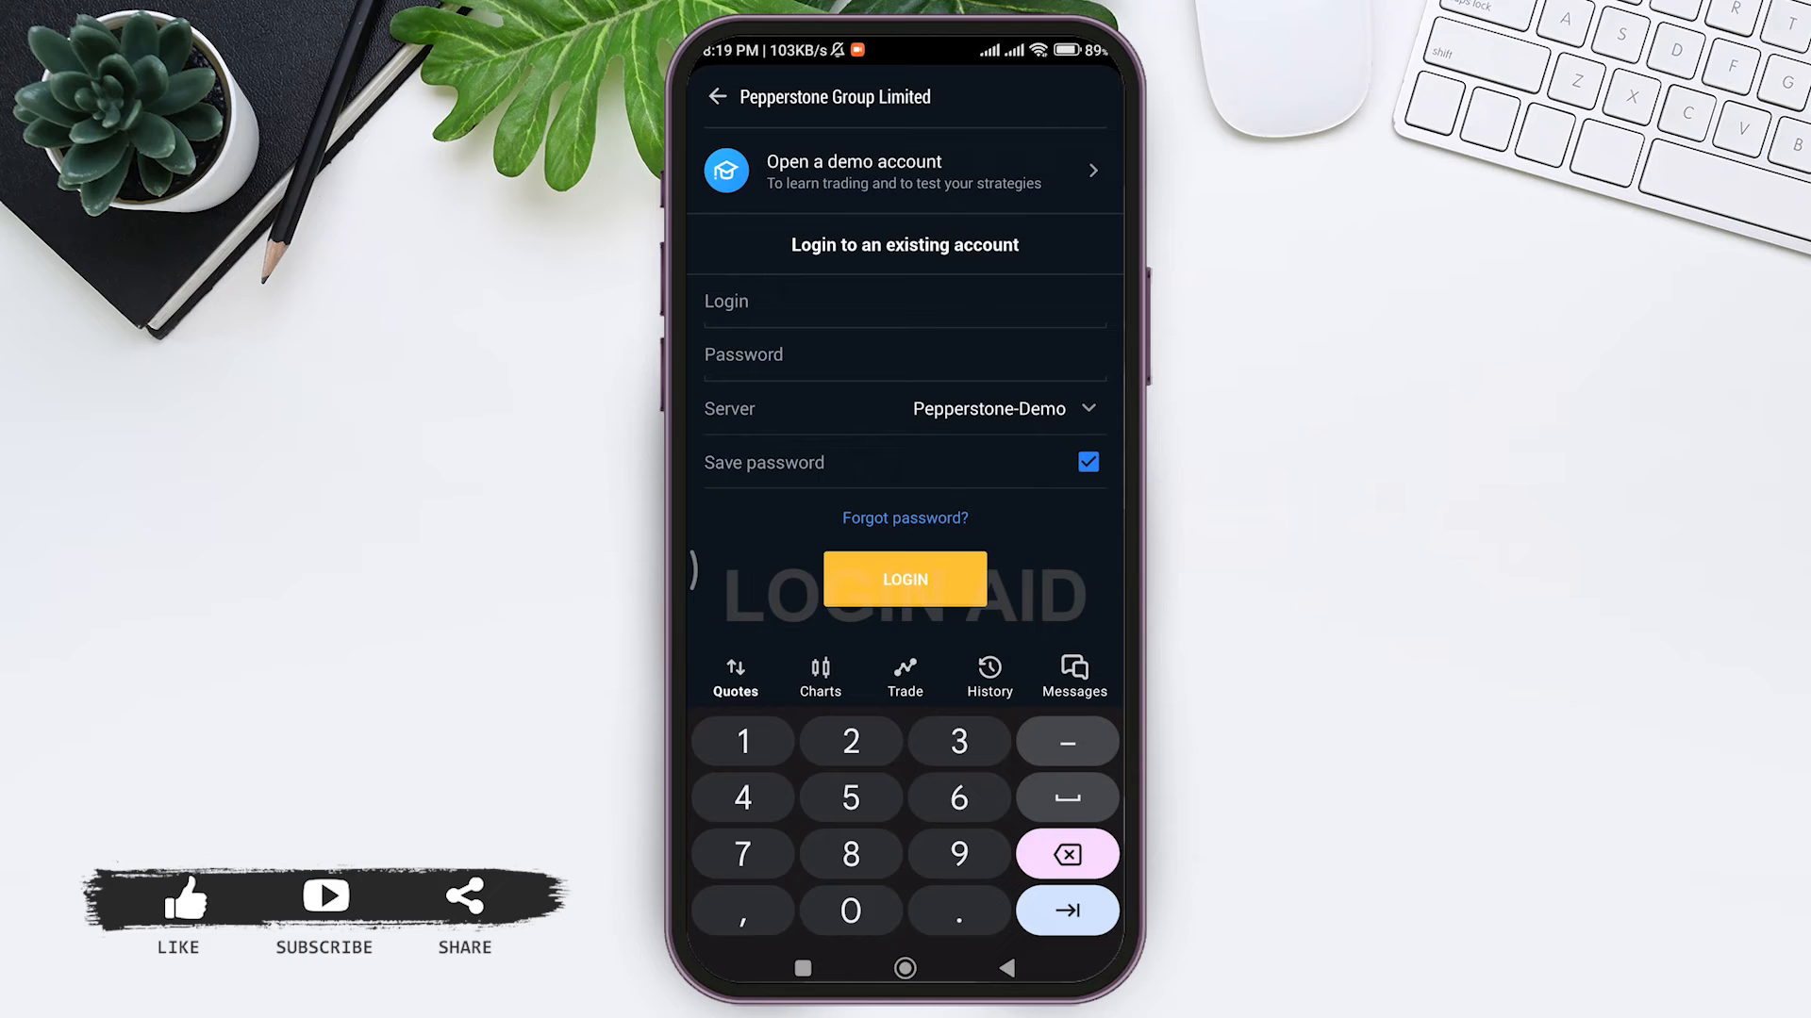
type("45658895")
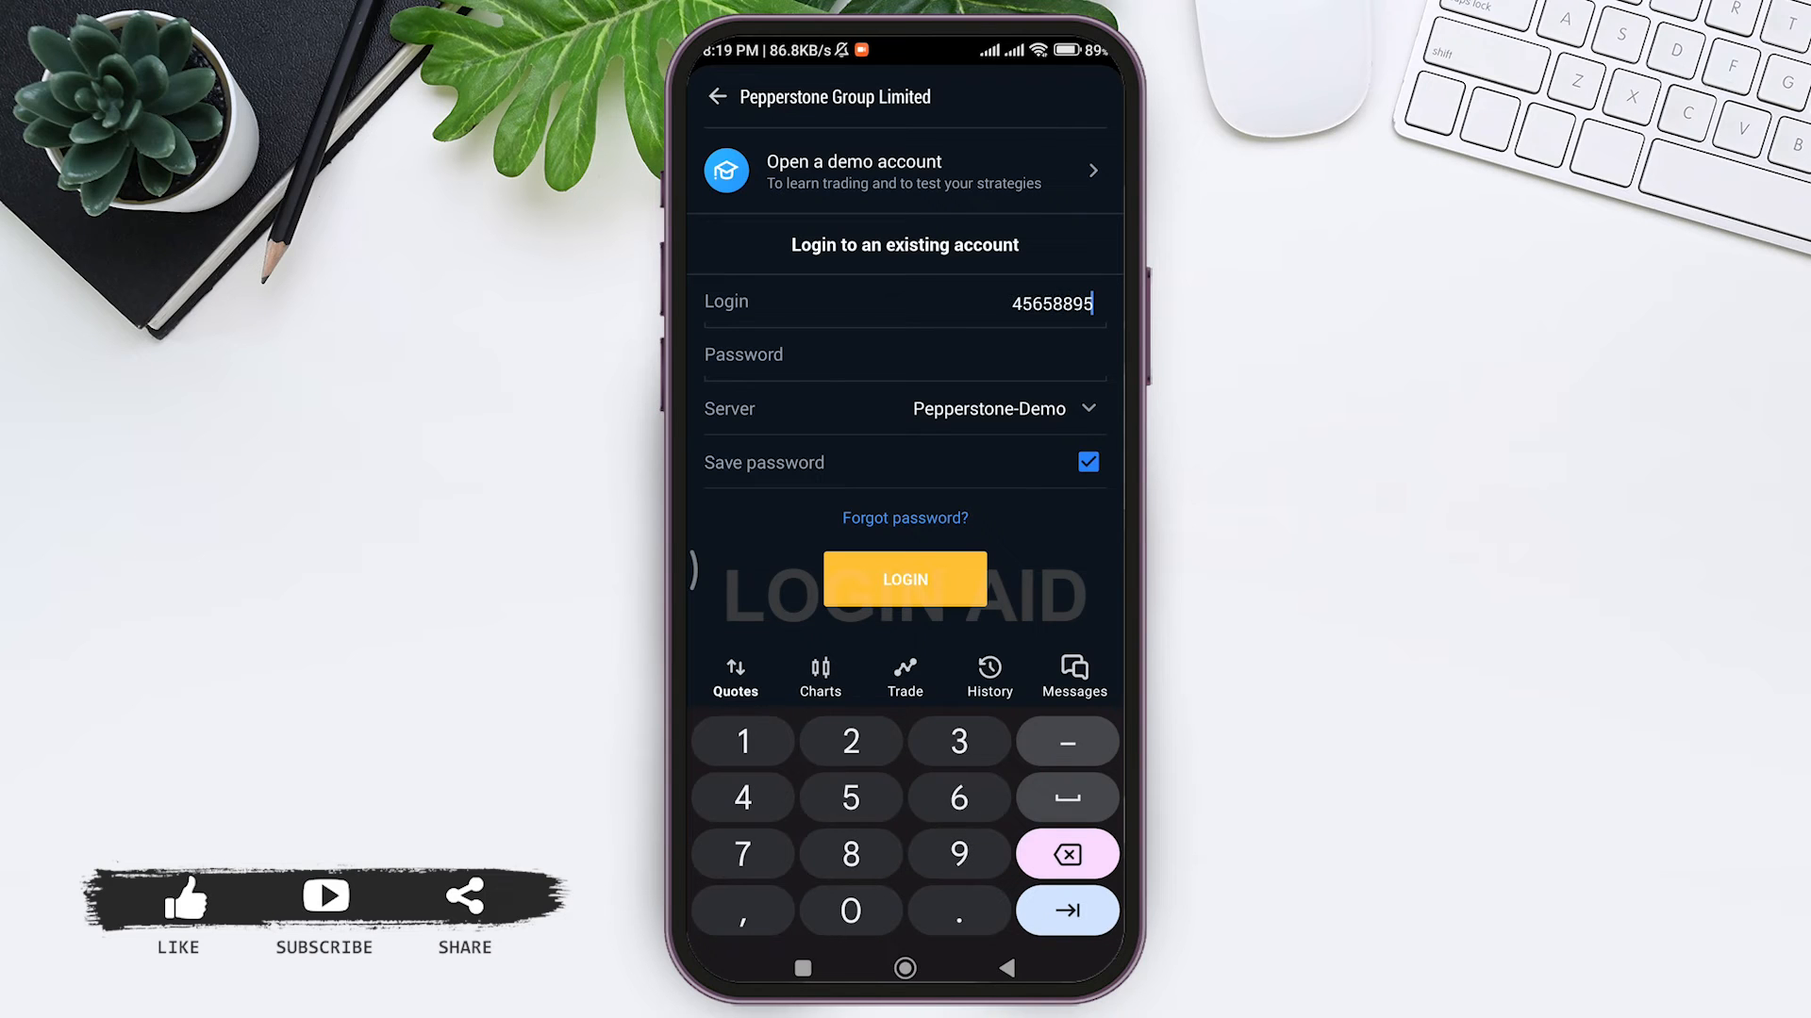
left_click(904, 354)
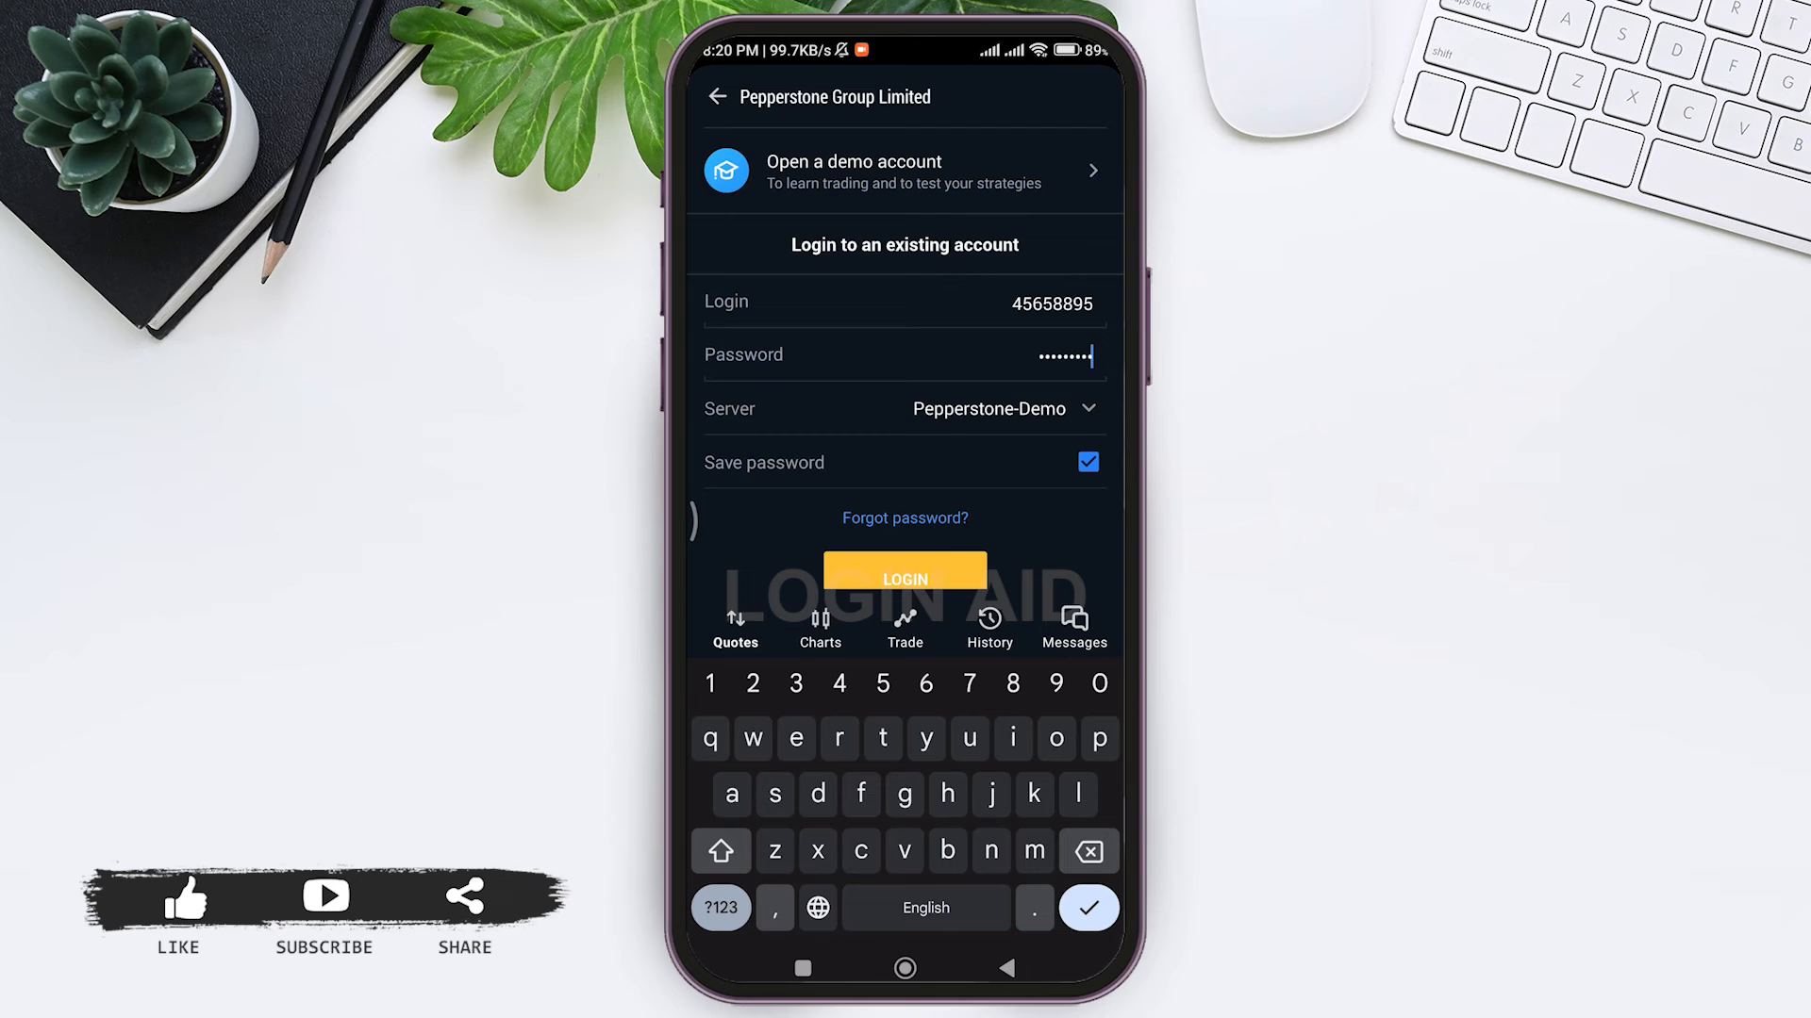
left_click(1085, 462)
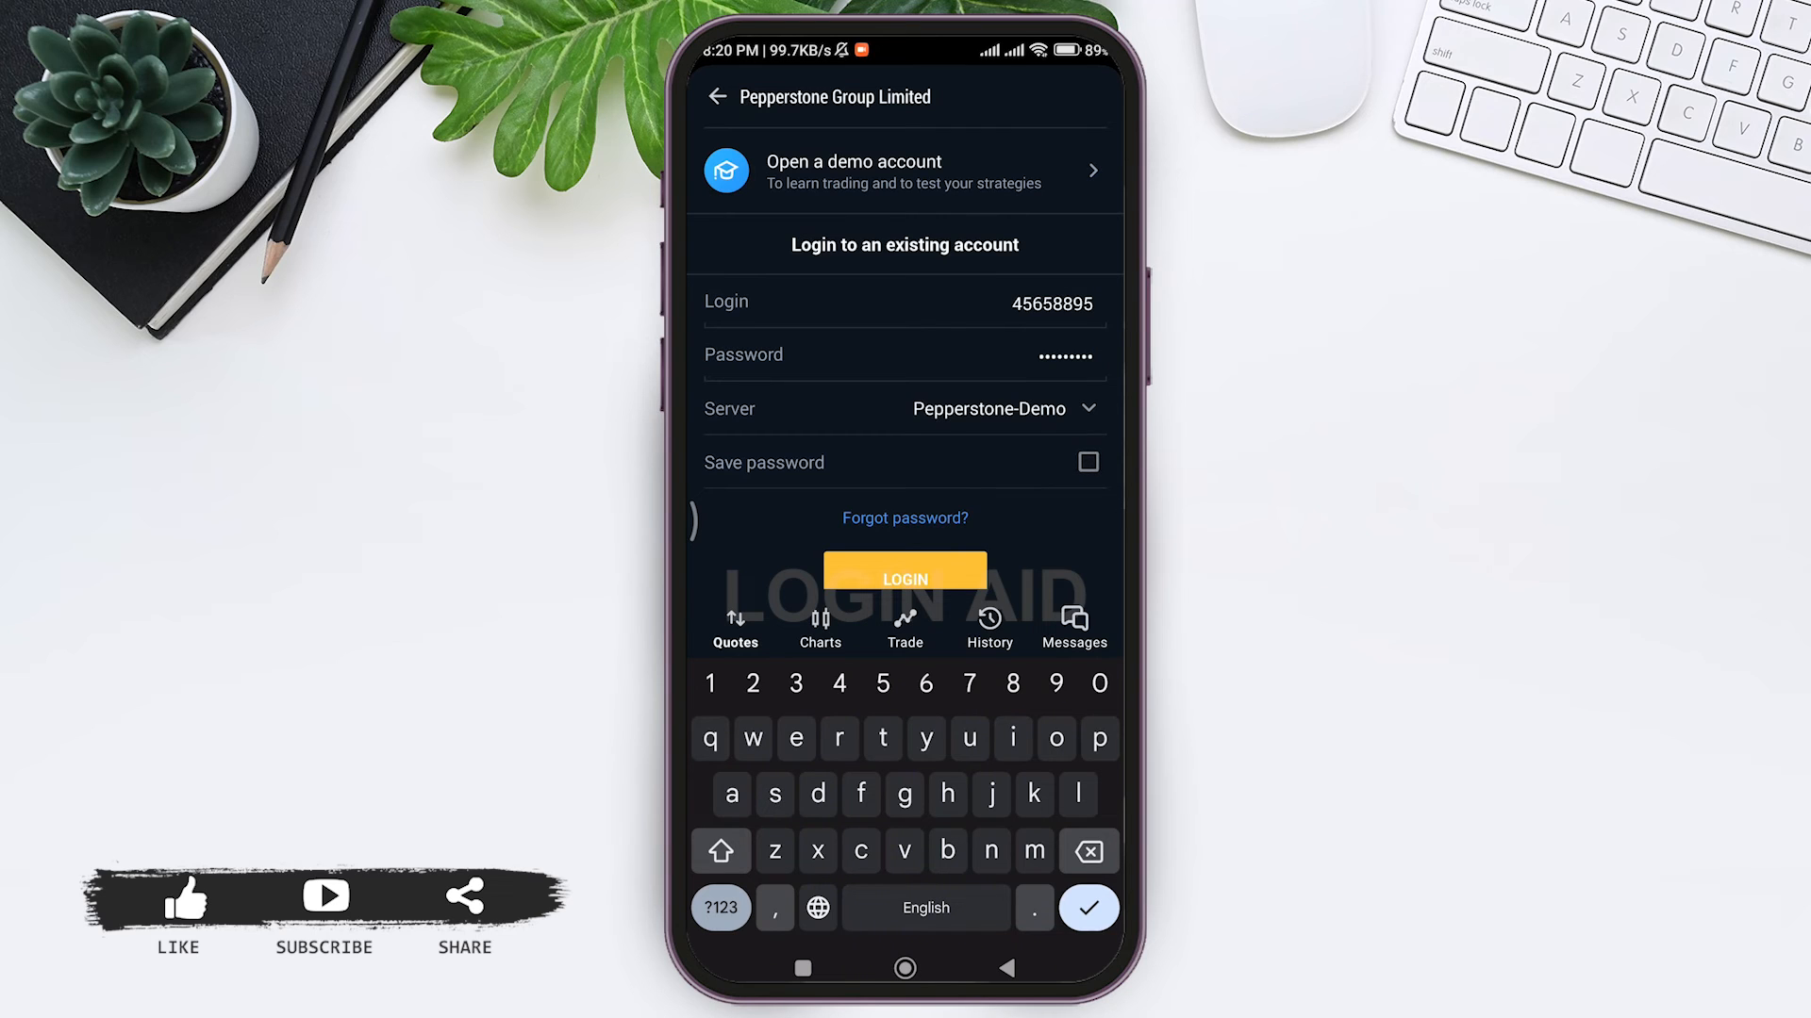
left_click(1086, 462)
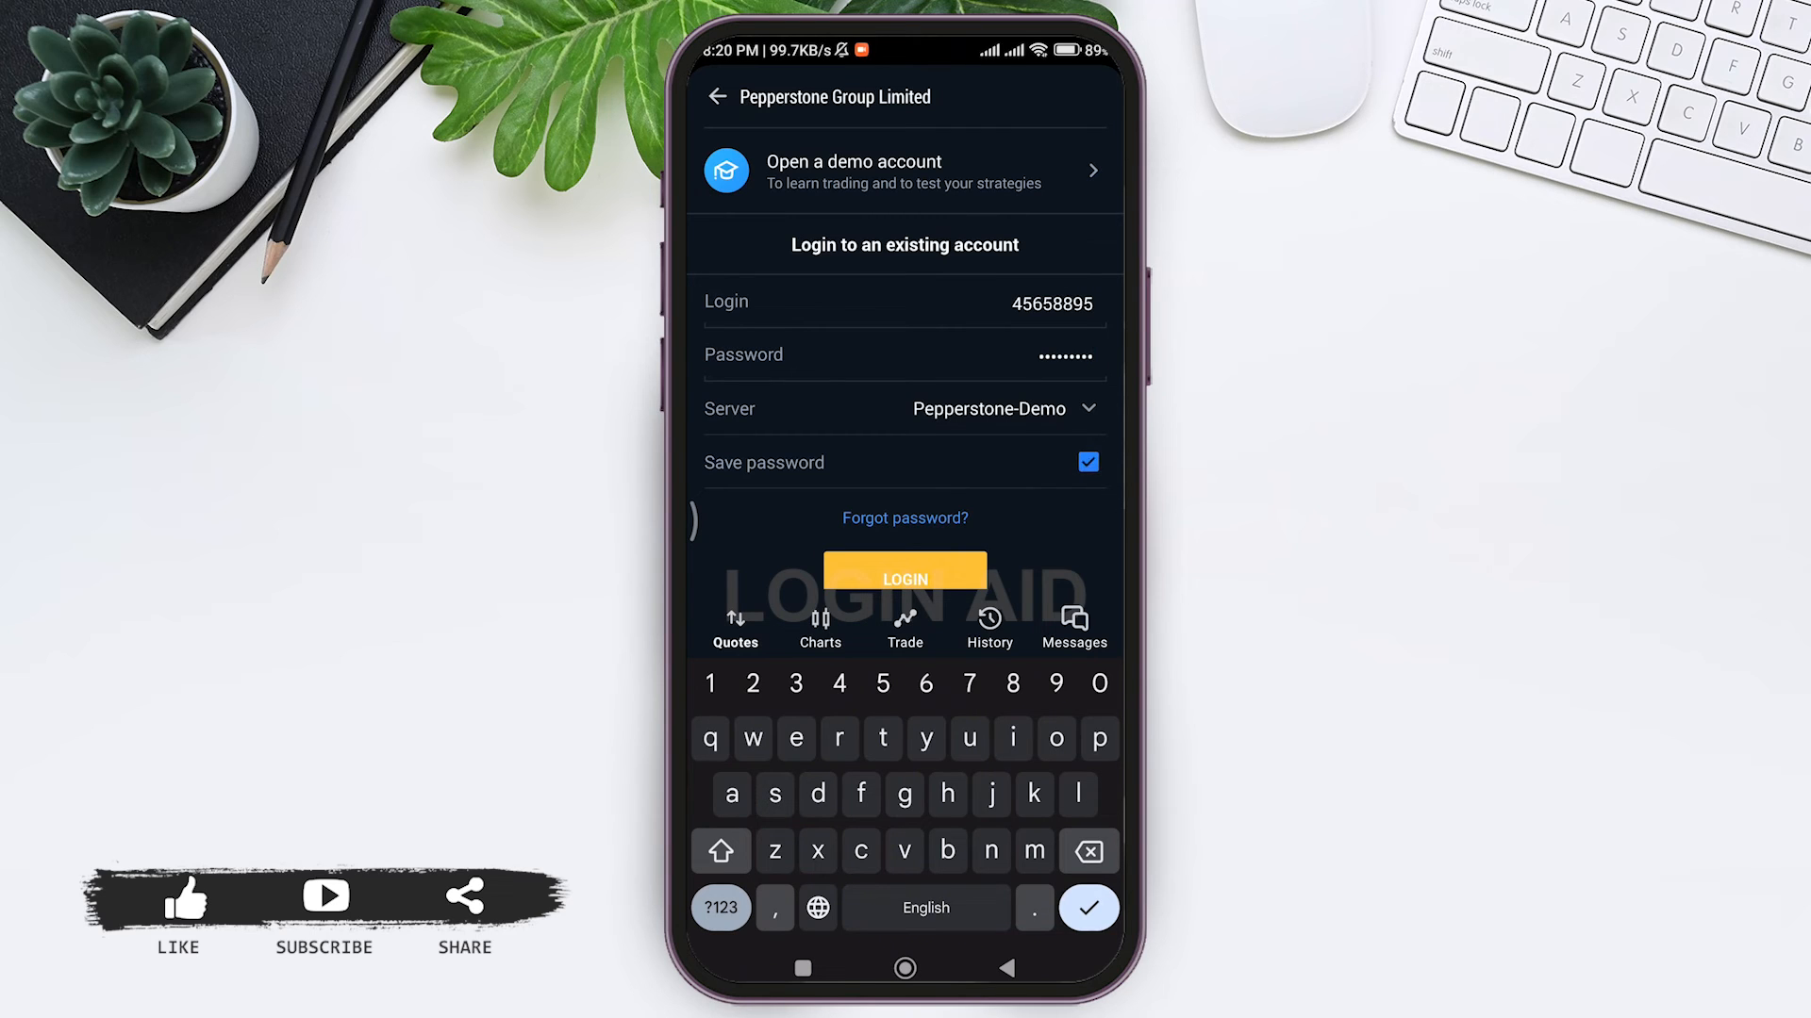
scroll("up", 3)
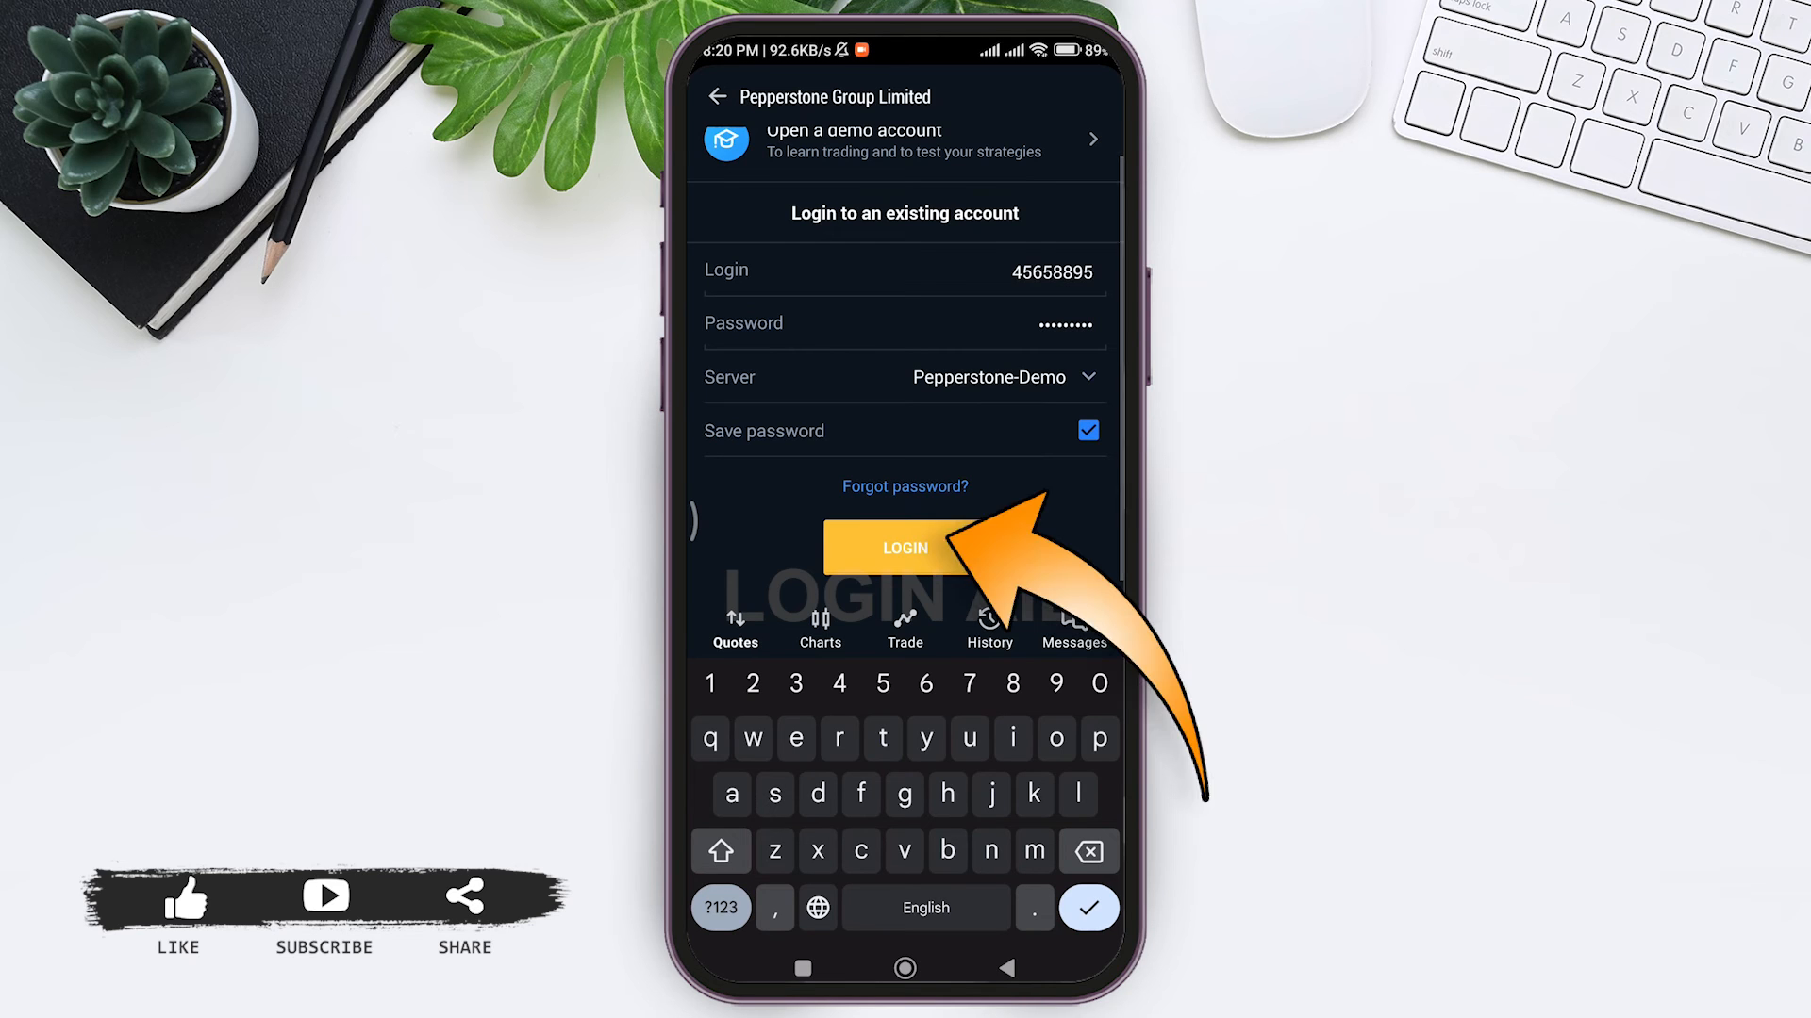
left_click(905, 549)
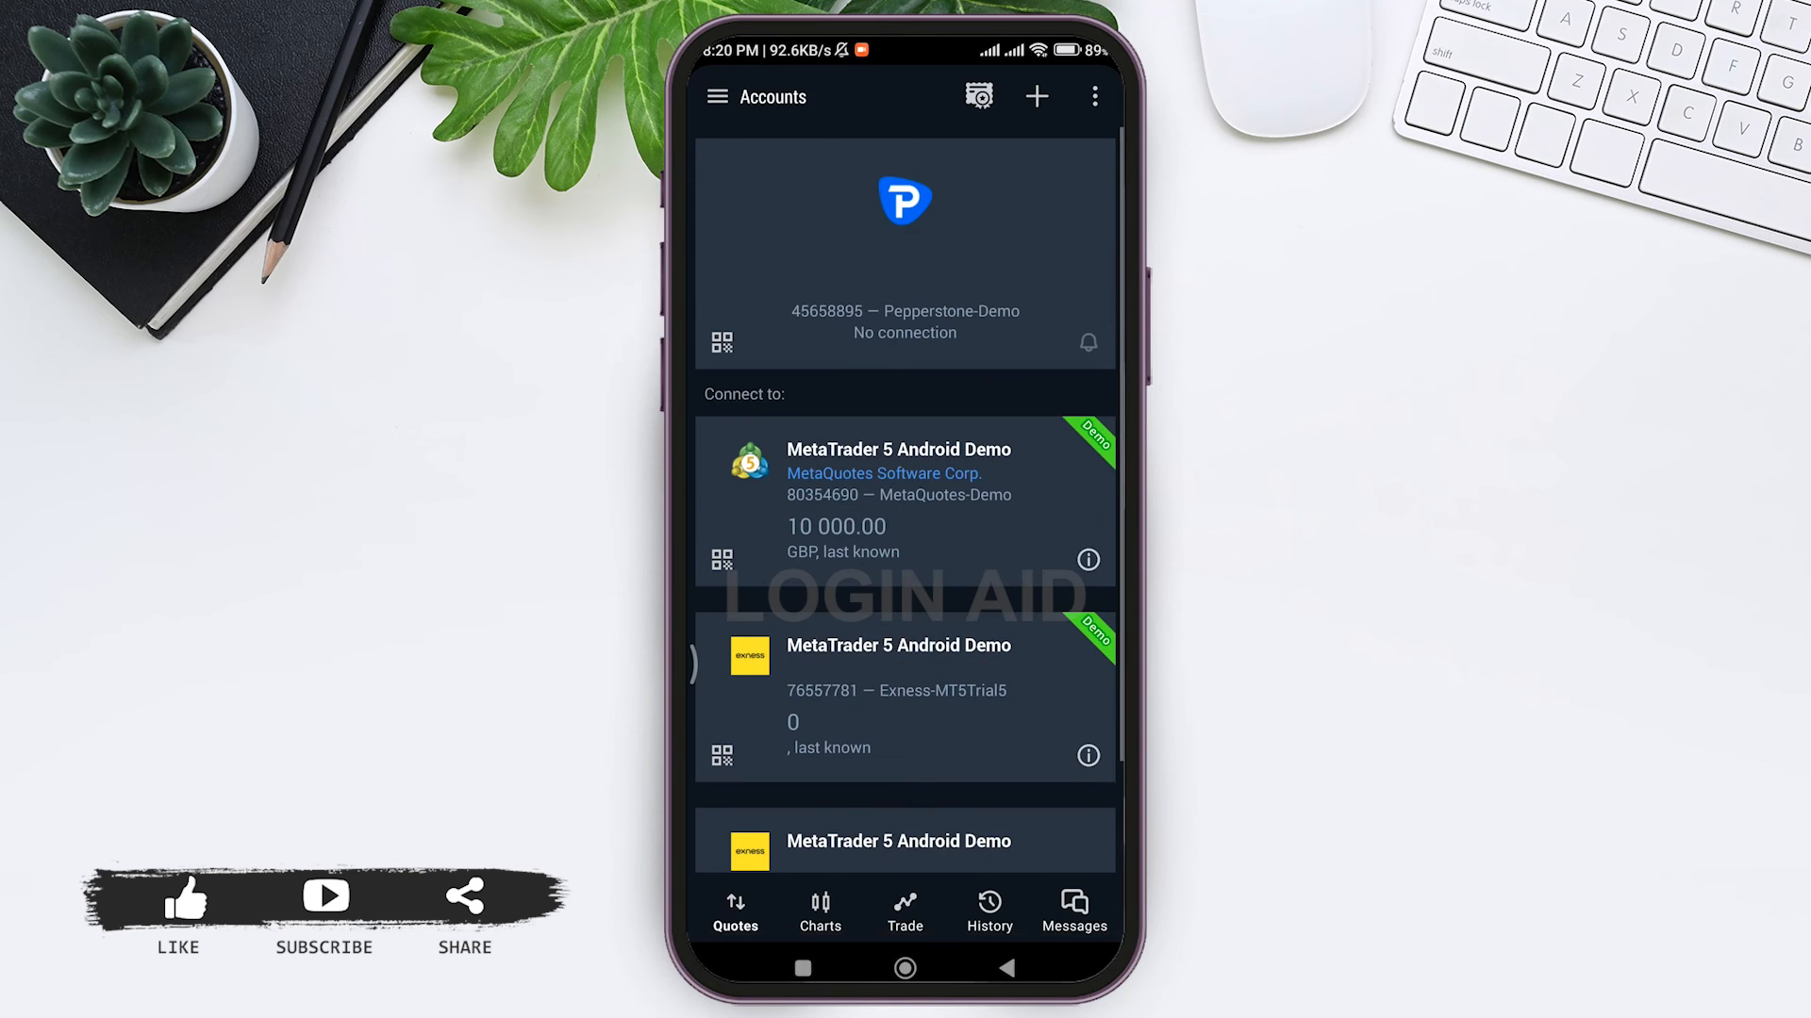